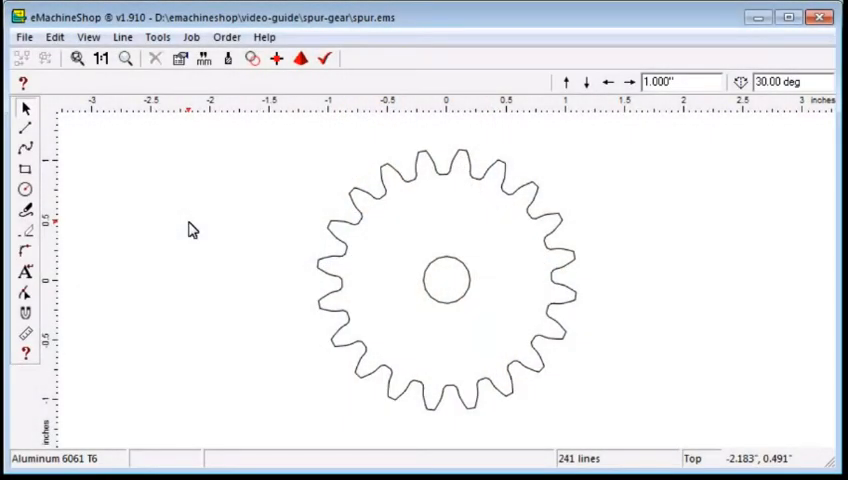
mouse_move(350, 288)
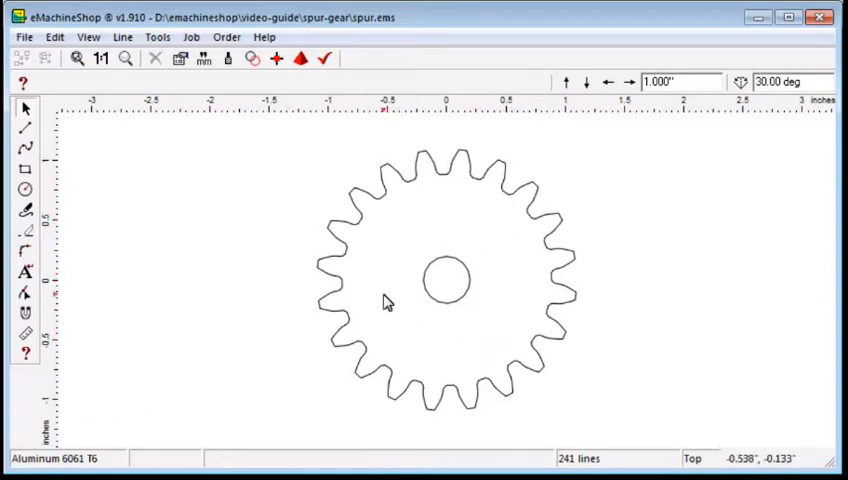
mouse_move(560, 263)
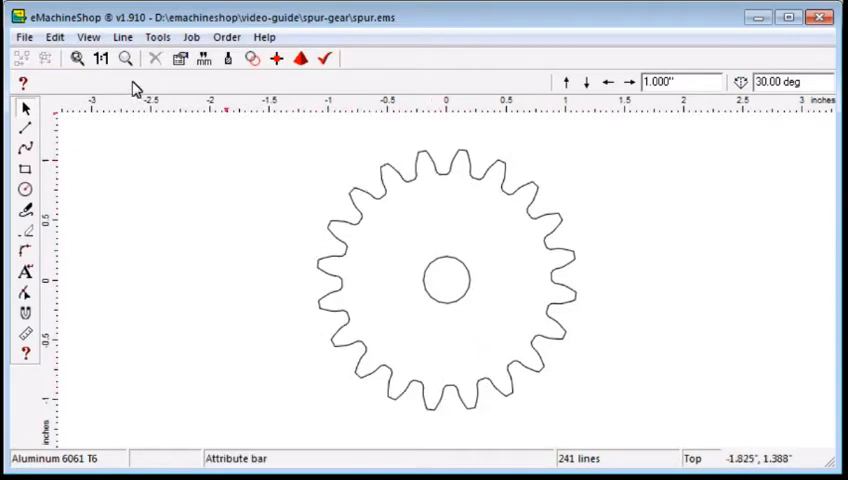
Step: Start a new design from the File menu to reach the wizard list
click(24, 37)
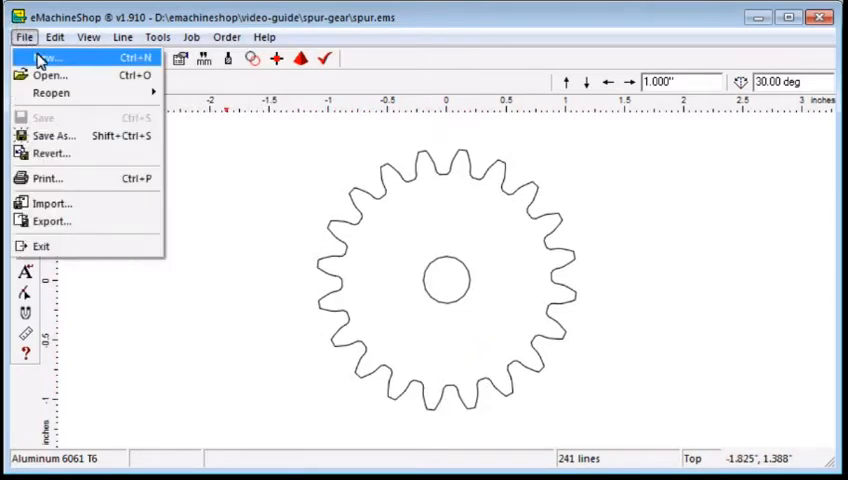
click(46, 57)
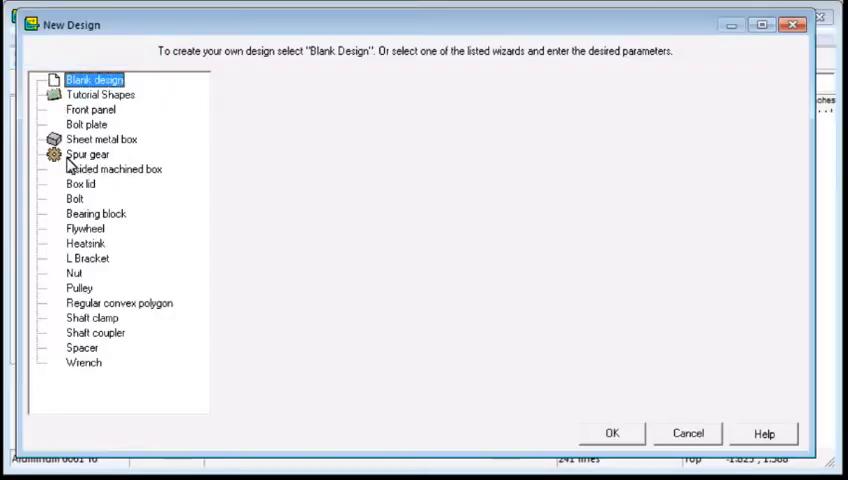
Step: Choose the Spur gear wizard with bore diameter 0.5 and 20 teeth
click(87, 154)
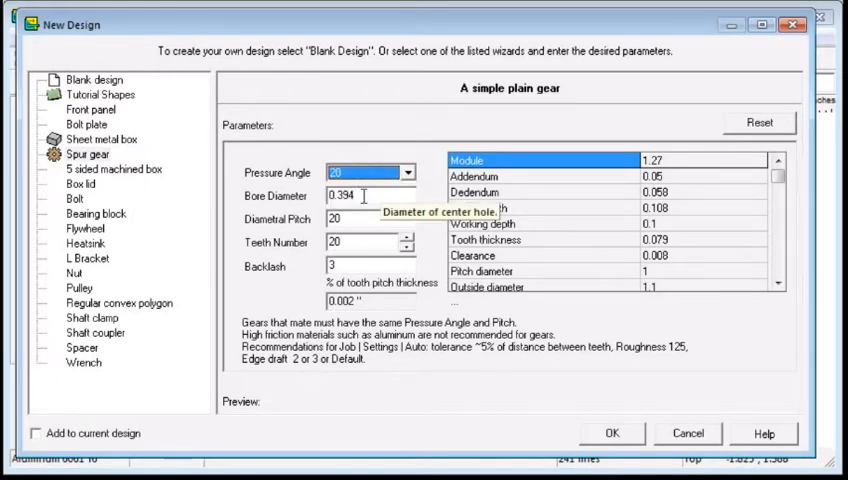
triple_click(370, 195)
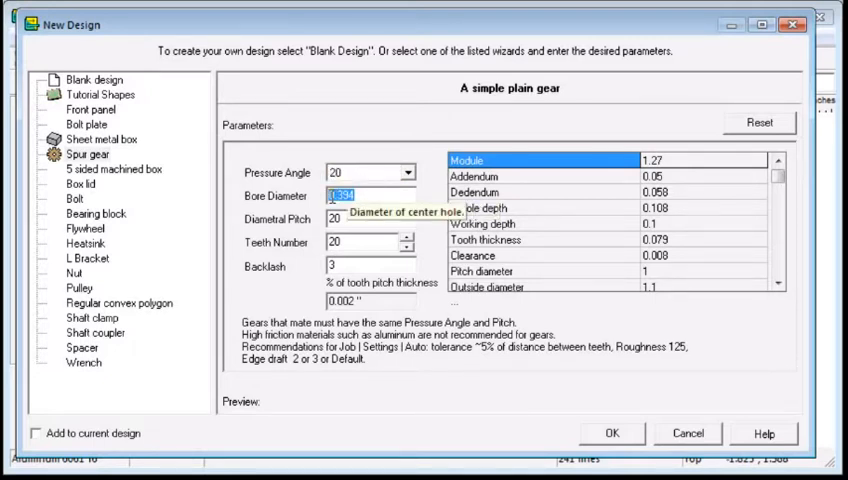
text(0.5)
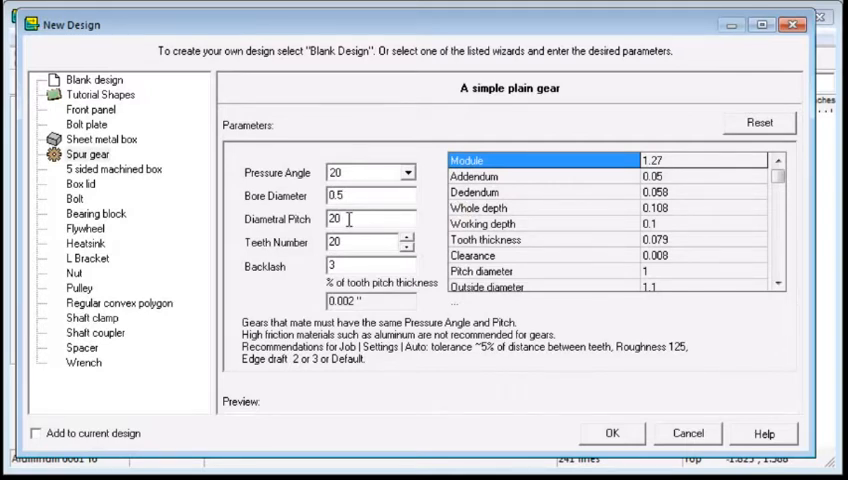
mouse_move(360, 218)
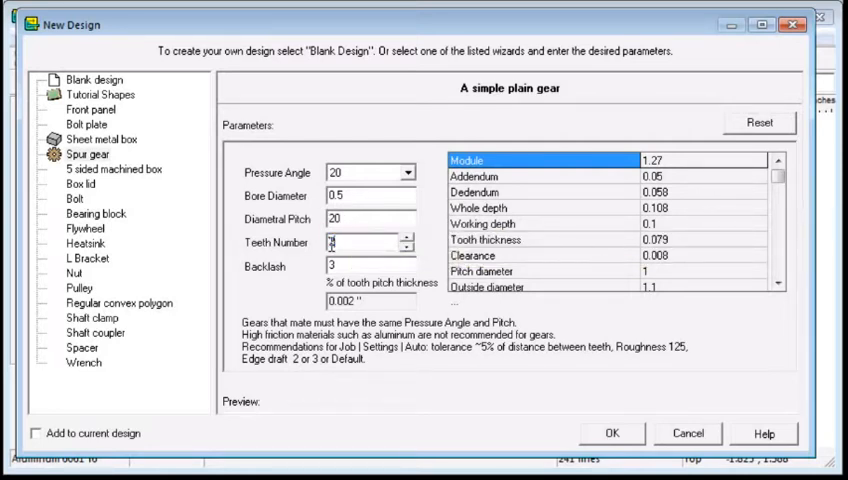
text(20)
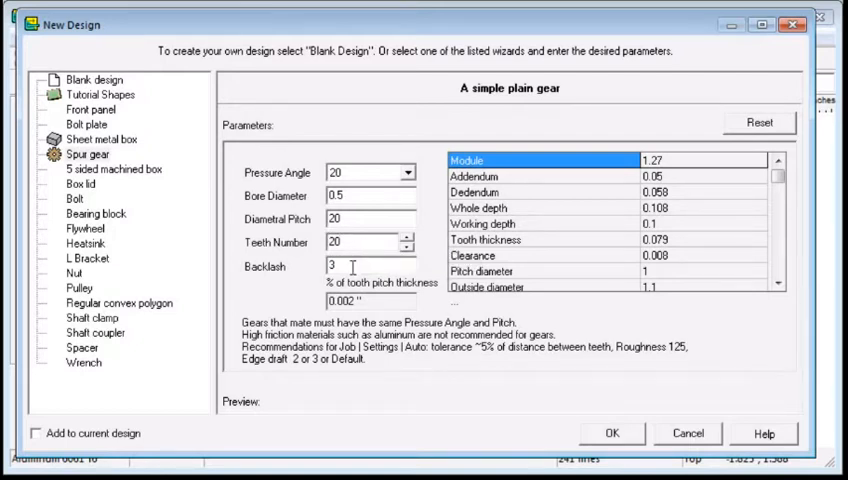
mouse_move(340, 267)
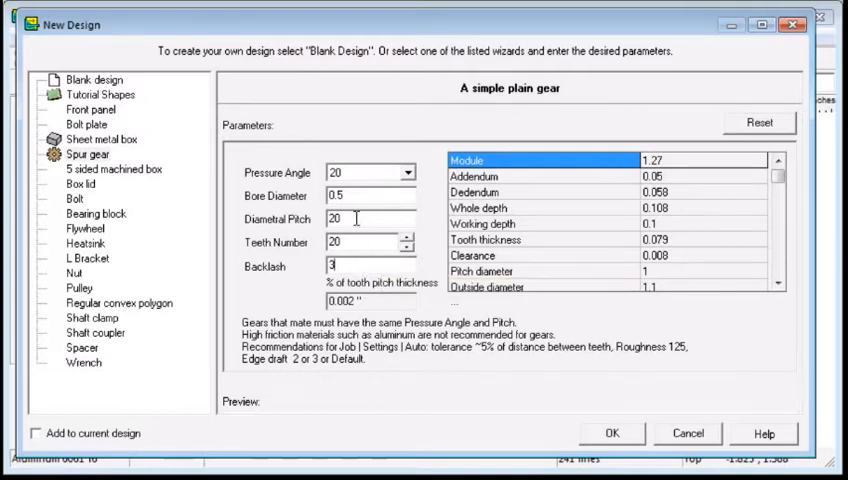
mouse_move(372, 219)
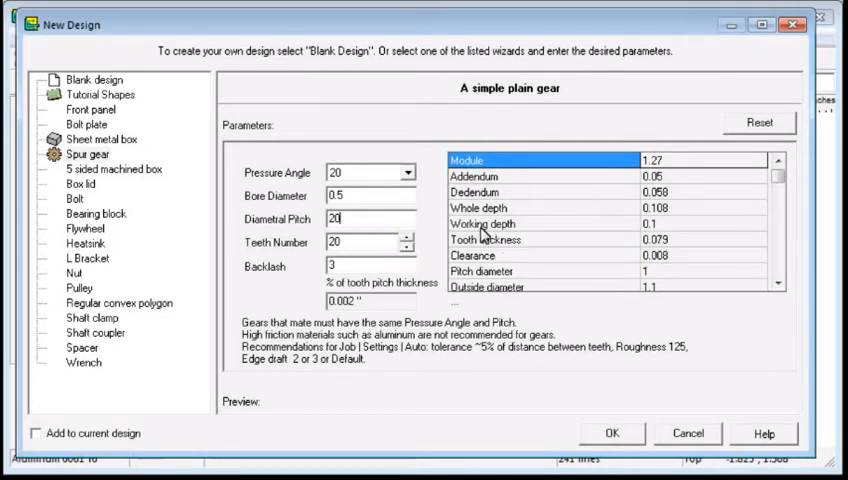
Step: Set diametral pitch to 10, making the pitch diameter 2
click(482, 271)
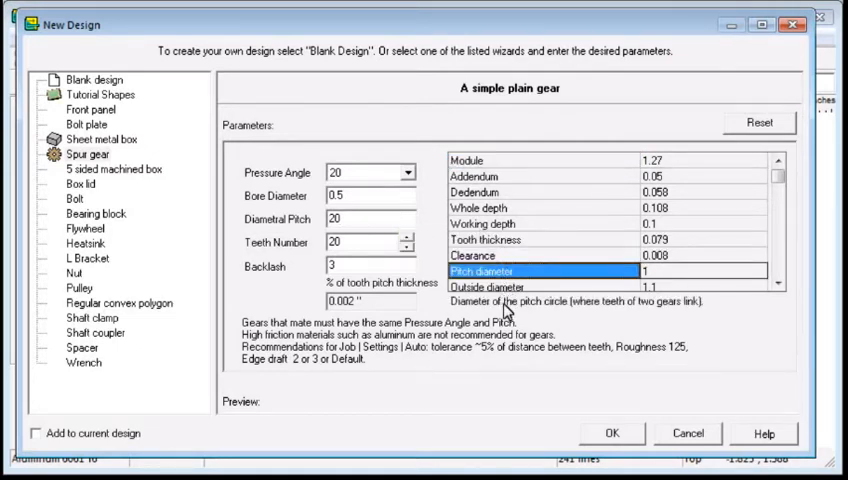
mouse_move(750, 318)
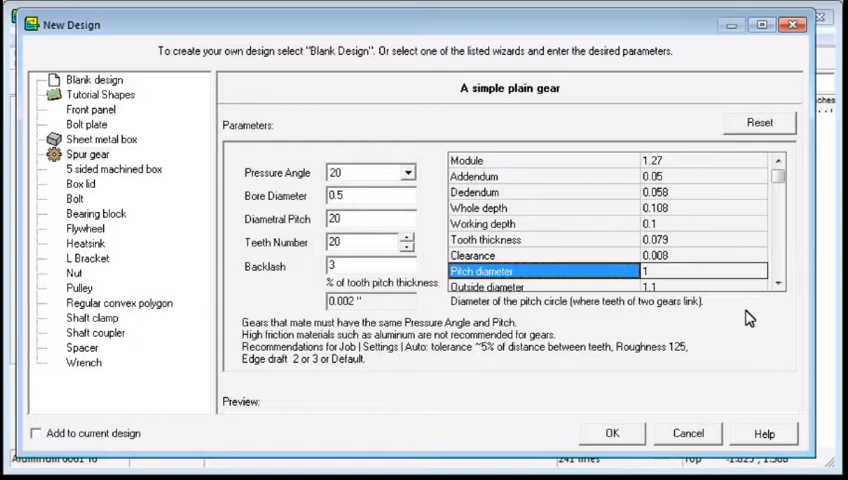
mouse_move(636, 297)
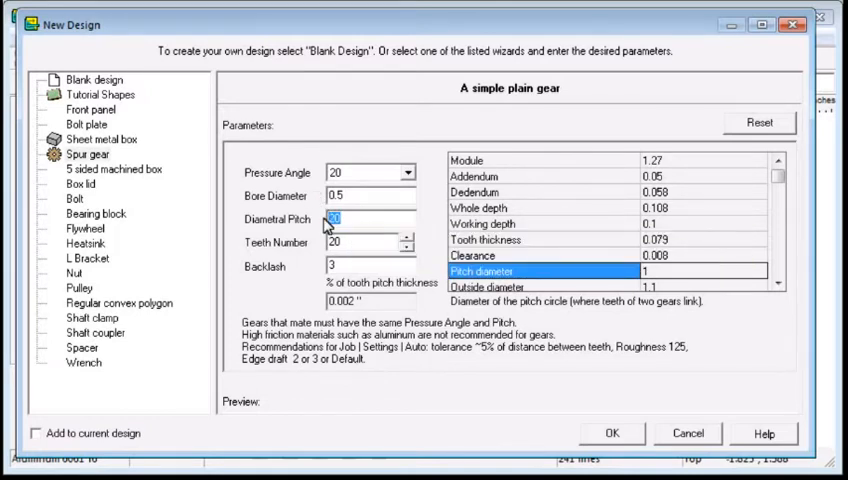
text(10)
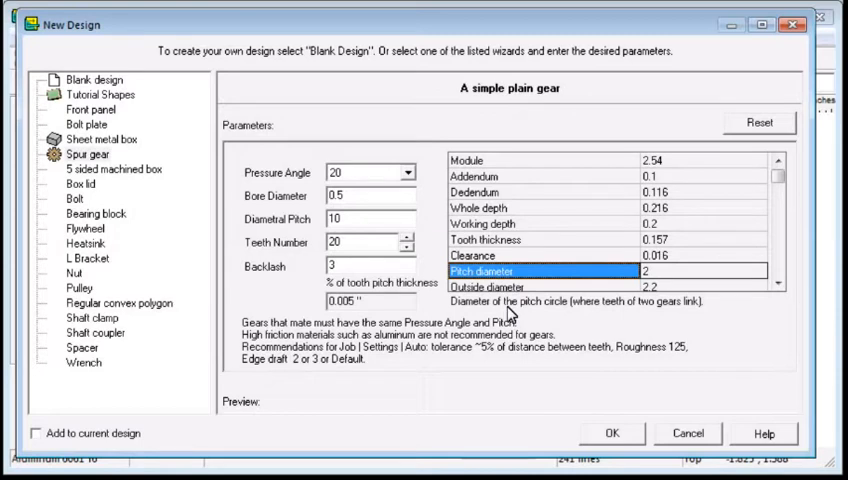
mouse_move(696, 236)
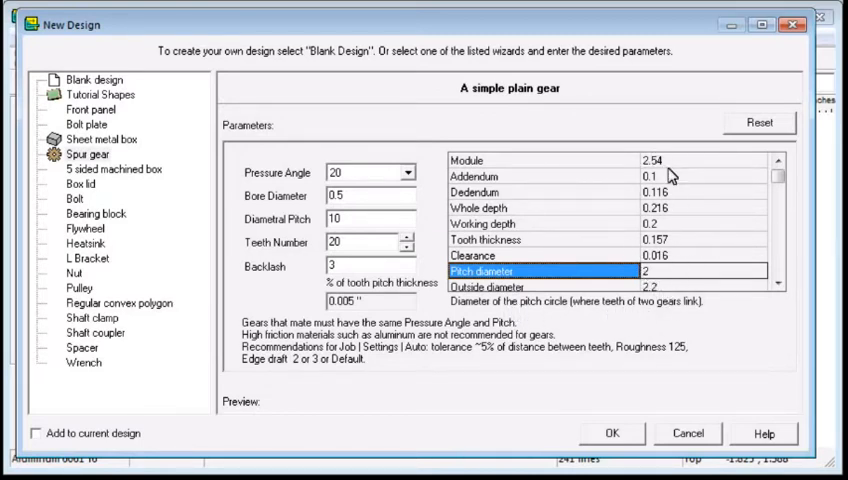
mouse_move(628, 336)
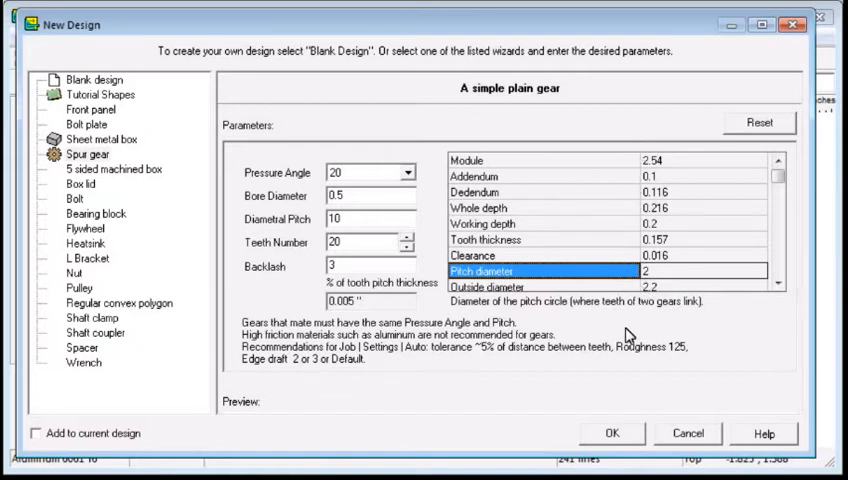
Step: Generate the 20-tooth gear and rotate it to an angled 3D view
click(613, 433)
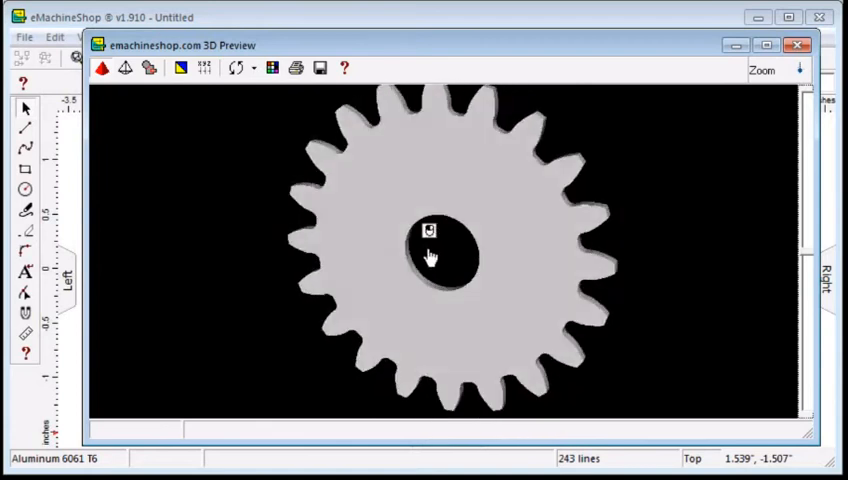
drag(430, 255, 385, 208)
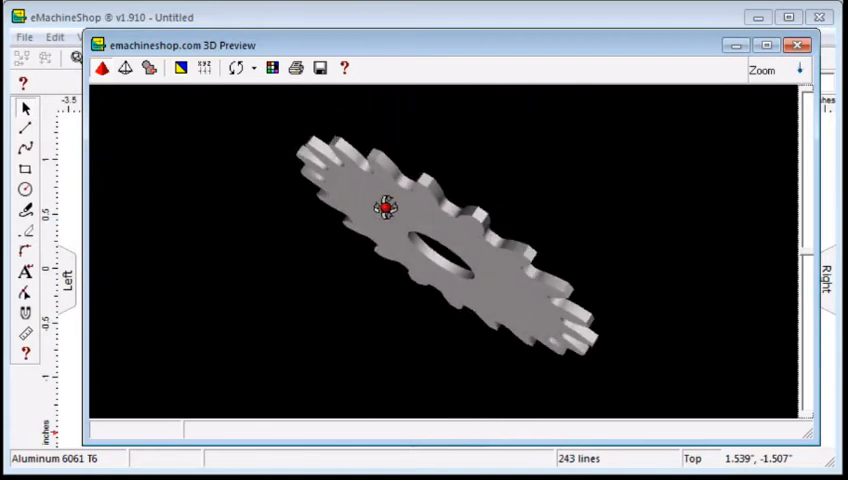
drag(384, 207, 232, 215)
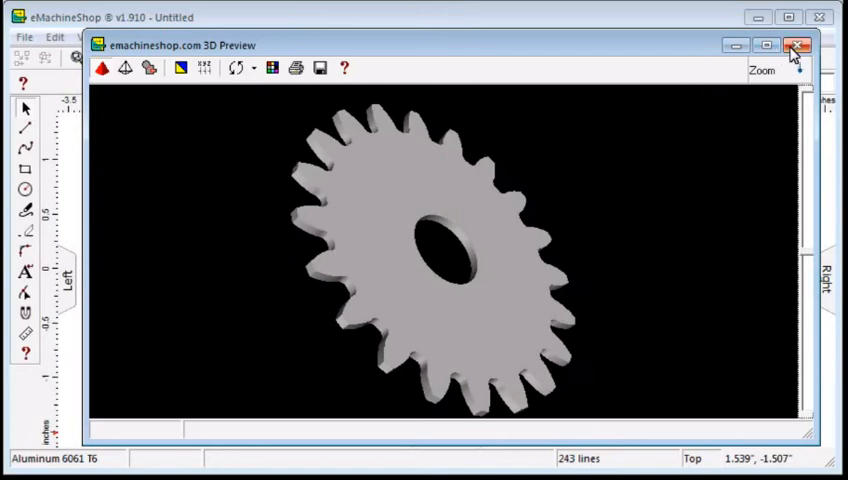
Step: Close the preview and set the gear's Z depth to 0.500"
click(800, 45)
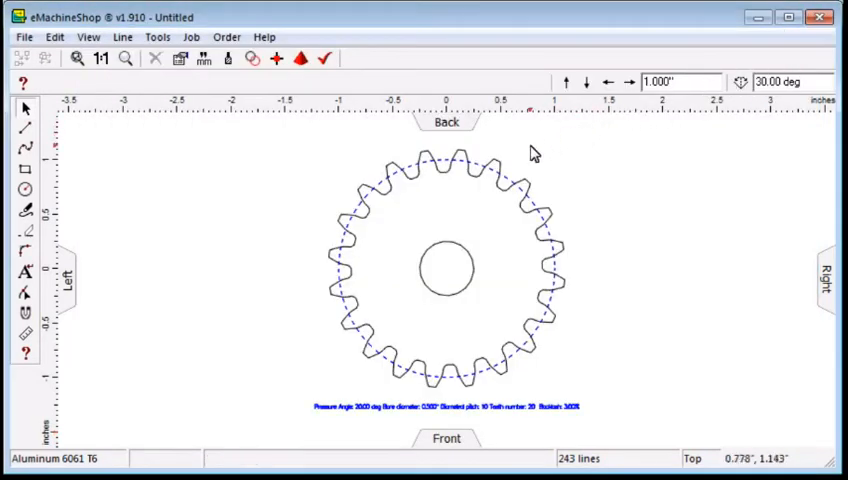
mouse_move(392, 195)
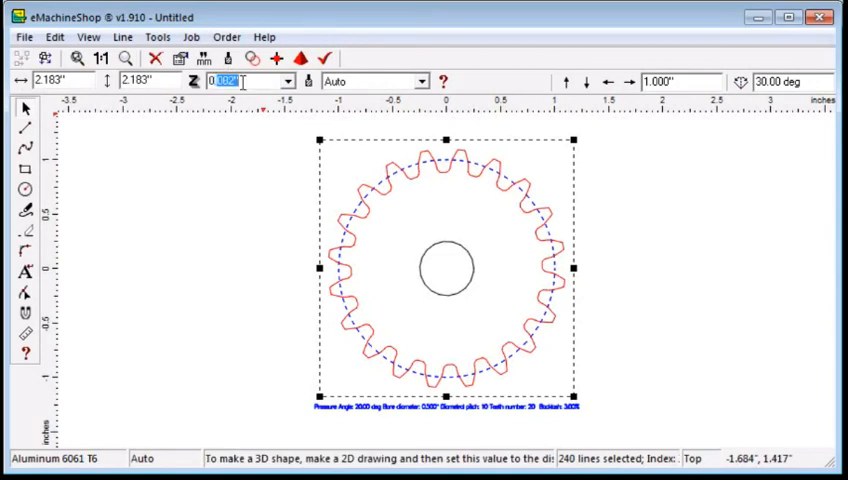
text(0.500")
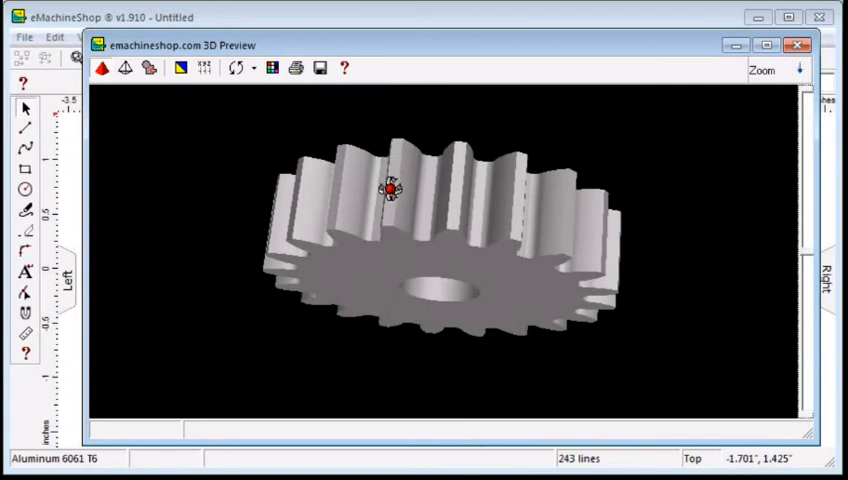
Step: Add a small pin-hole circle beside the bore, cut through the full depth
drag(390, 190, 290, 345)
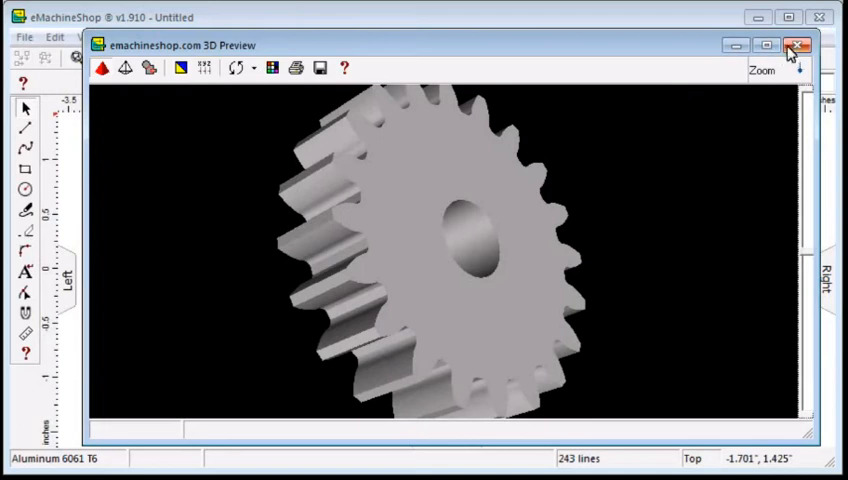
click(799, 45)
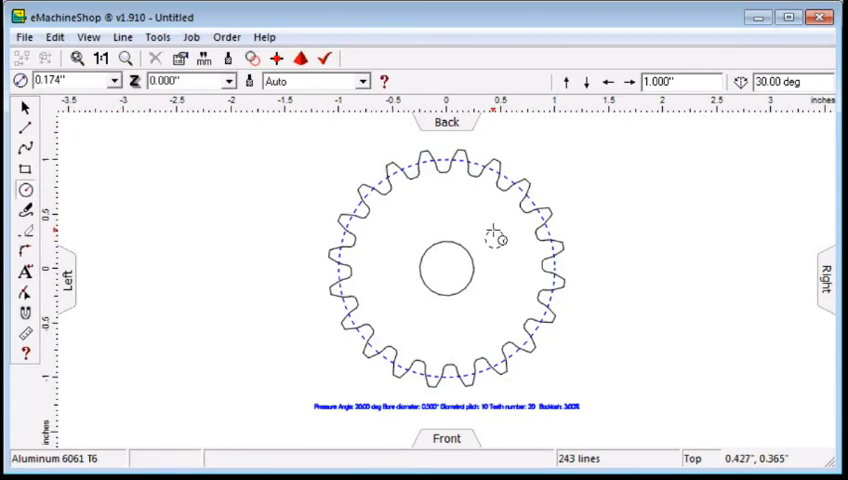
click(495, 238)
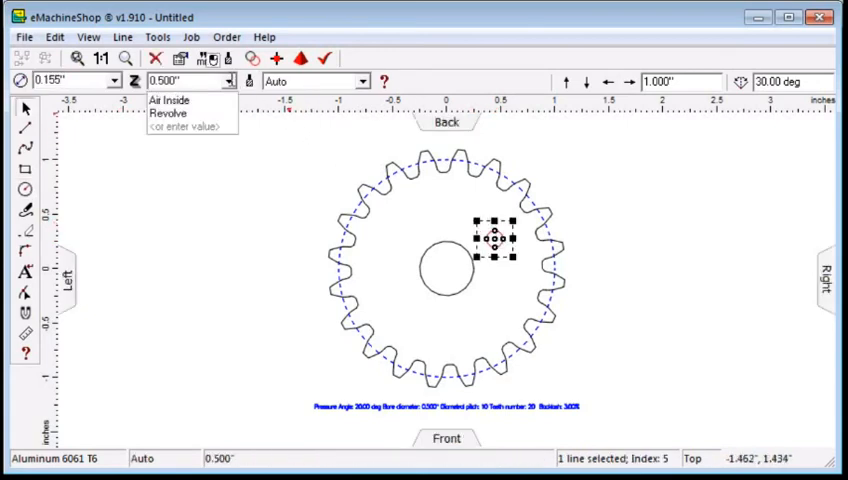
click(170, 99)
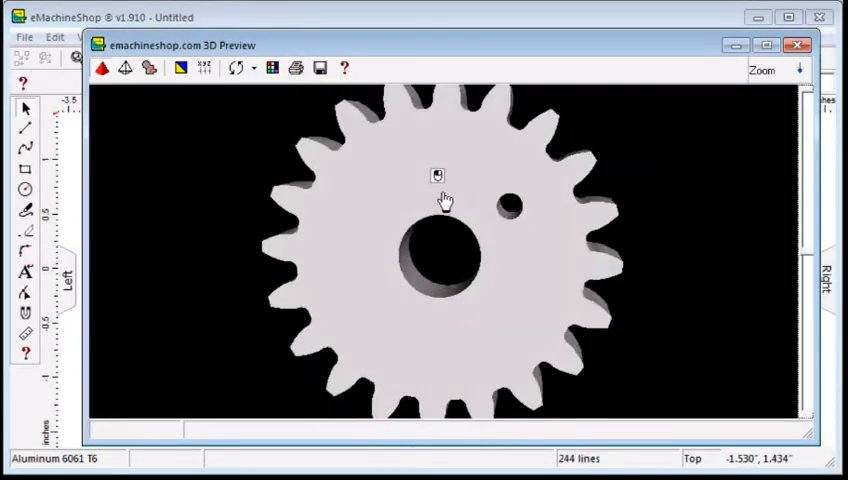
Step: Rotate the 3D preview to view the thick gear's bore and pin hole
drag(445, 195, 310, 240)
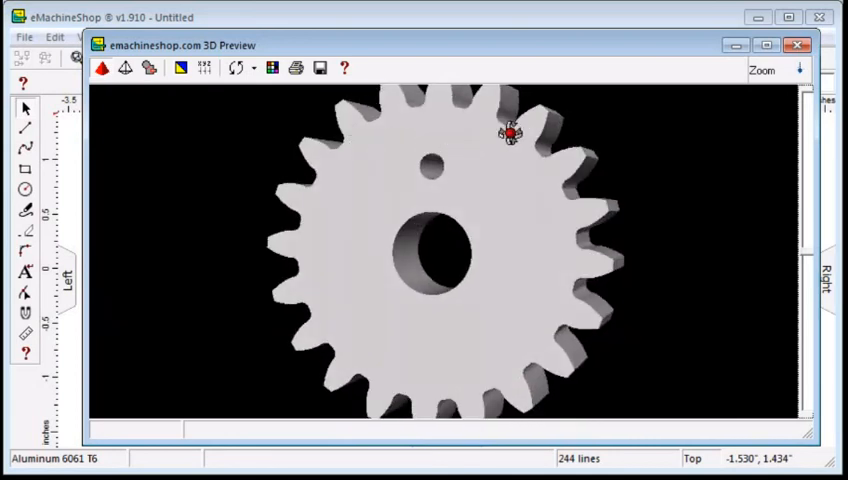
mouse_move(715, 103)
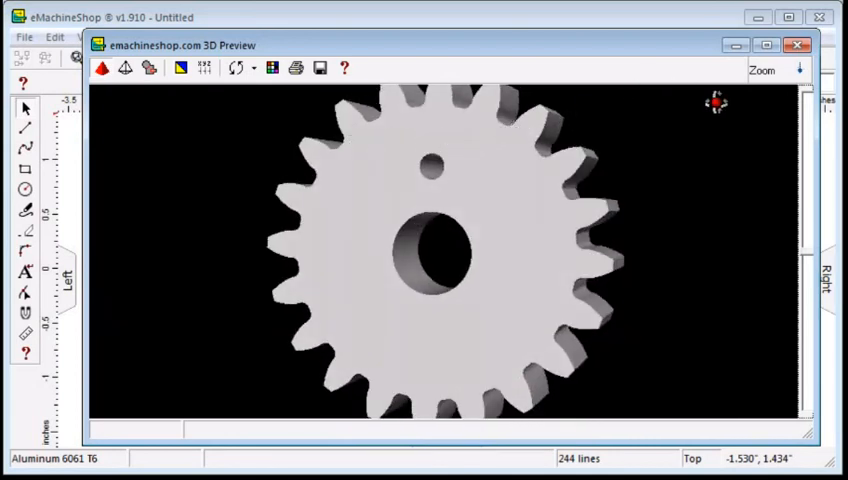